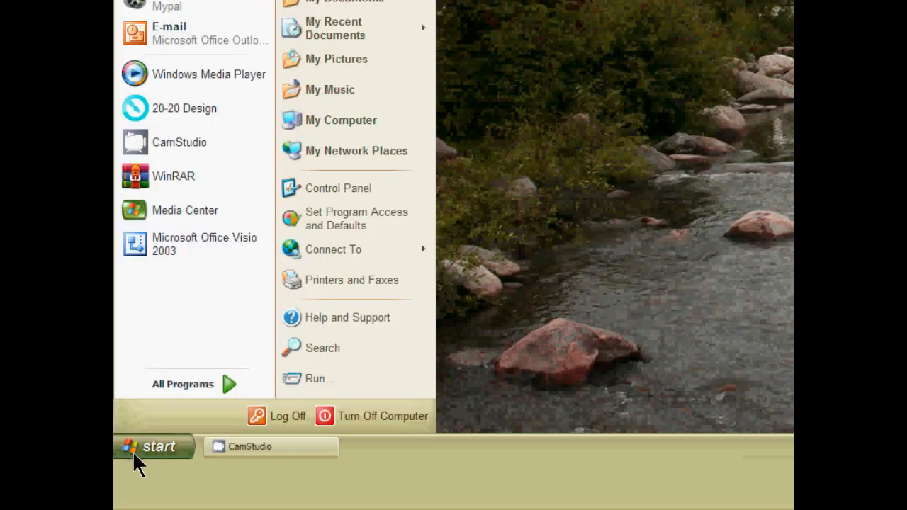
- View the XP Media Center Edition Service Pack 3 version details, then dismiss them
{"action": "left_click", "coordinate": [319, 378]}
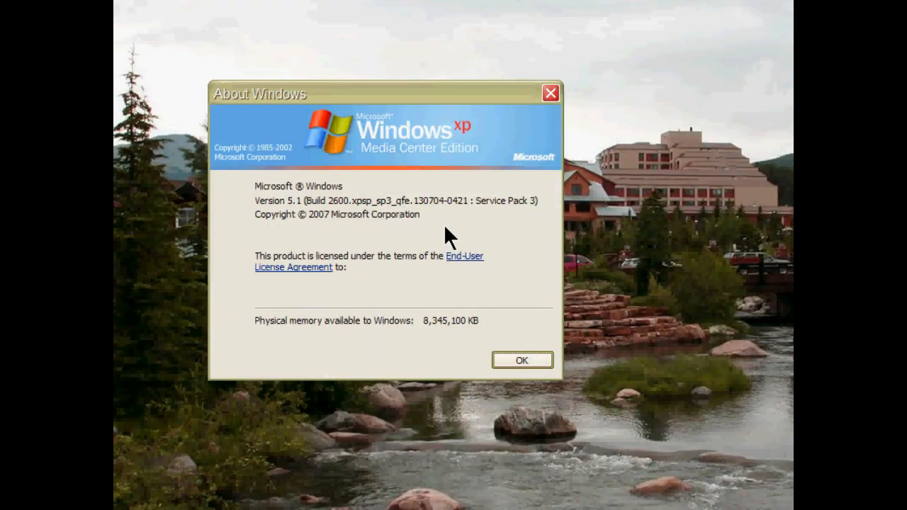
{"action": "mouse_move", "coordinate": [291, 231]}
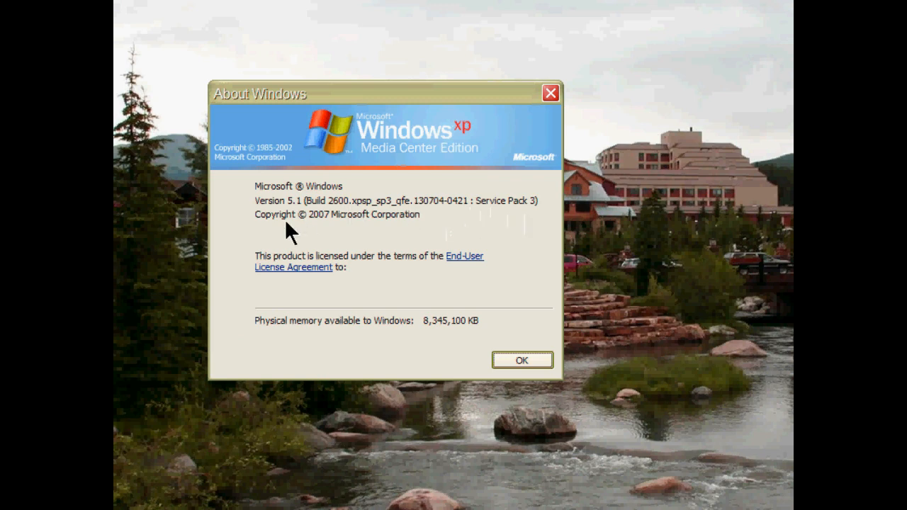
{"action": "left_click", "coordinate": [522, 360]}
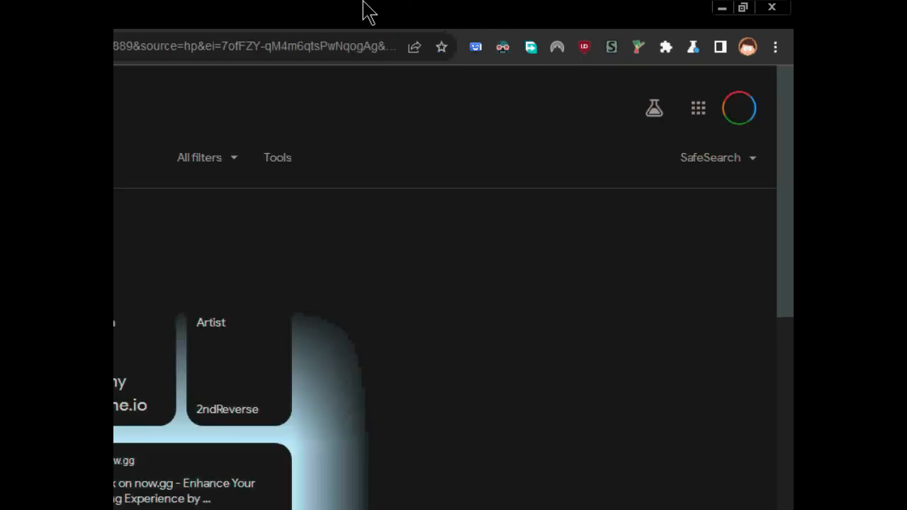
- Scroll the results down to the now.gg 'Play Roblox Online' link
{"action": "scroll", "scroll_direction": "down", "scroll_amount": 3}
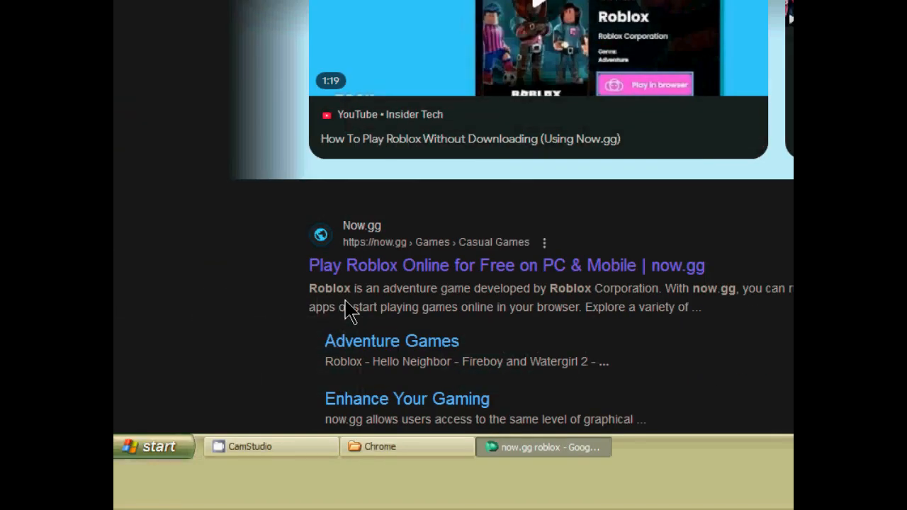
{"action": "mouse_move", "coordinate": [514, 294]}
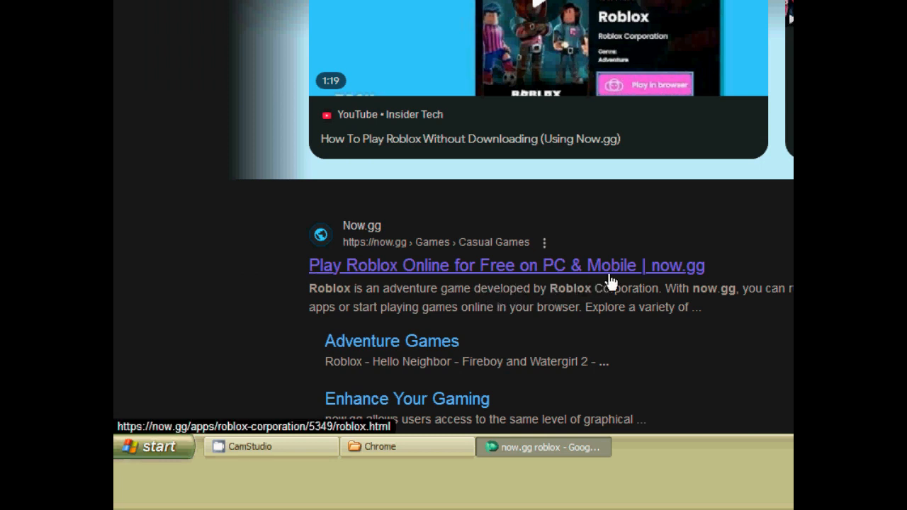
{"action": "mouse_move", "coordinate": [446, 267]}
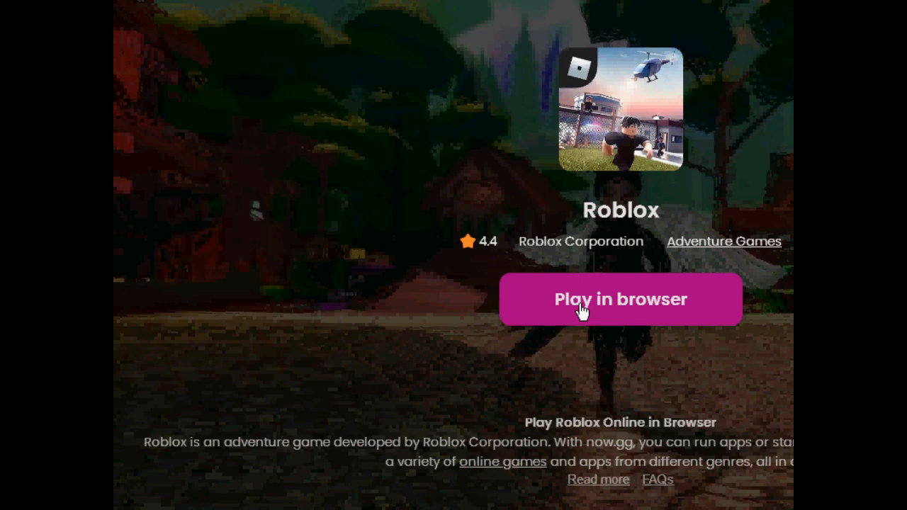
- Launch Roblox with 'Play in browser' on the now.gg page
{"action": "left_click", "coordinate": [621, 299]}
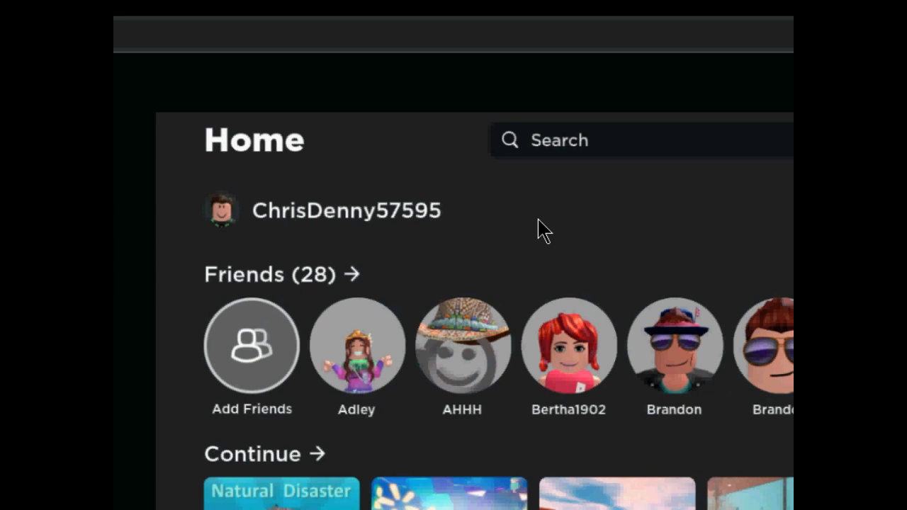
{"action": "mouse_move", "coordinate": [293, 220]}
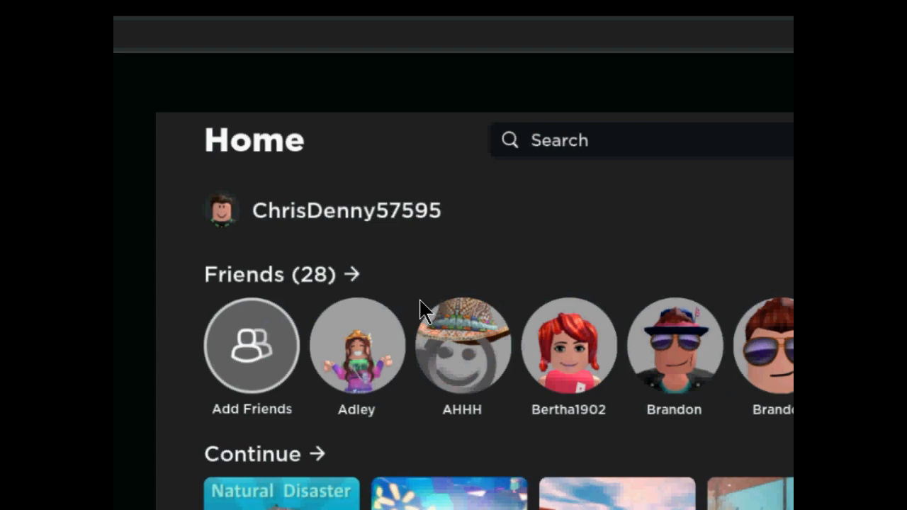
- Join Natural Disaster Survival from the Continue list on the Roblox Home screen
{"action": "scroll", "scroll_direction": "down", "scroll_amount": 3}
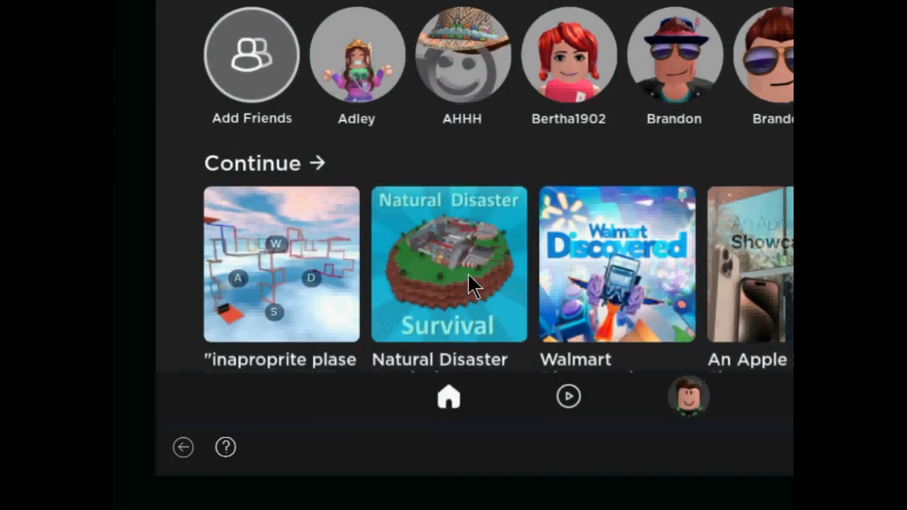
{"action": "left_click", "coordinate": [449, 264]}
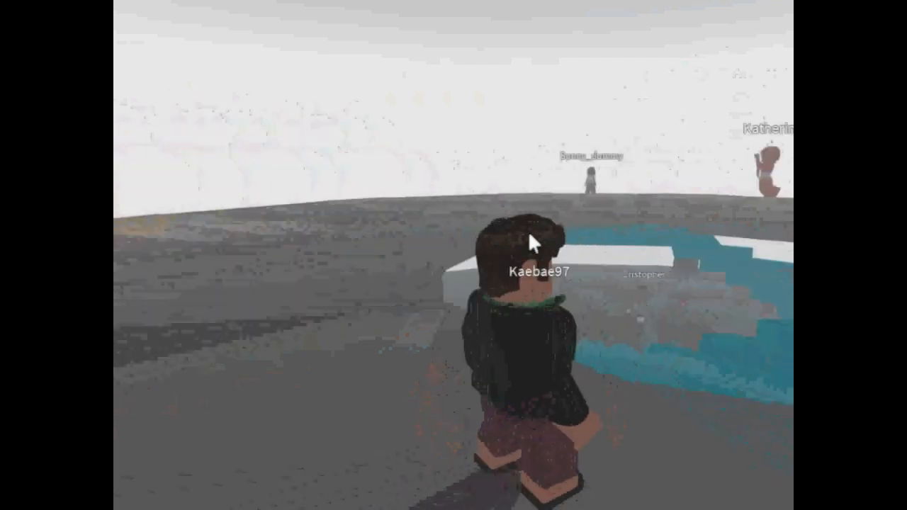
- Walk the avatar forward with W through the lobby to the staircase
{"action": "key", "text": "w"}
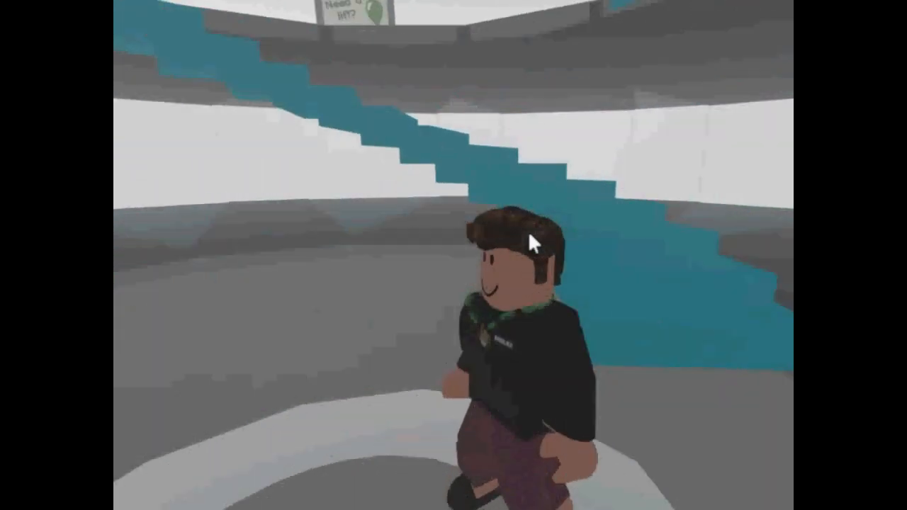
{"action": "mouse_move", "coordinate": [535, 245]}
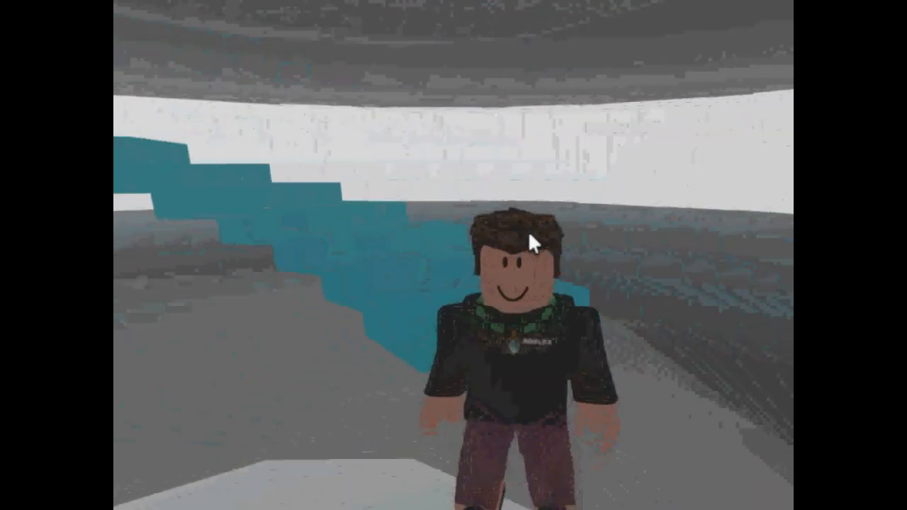